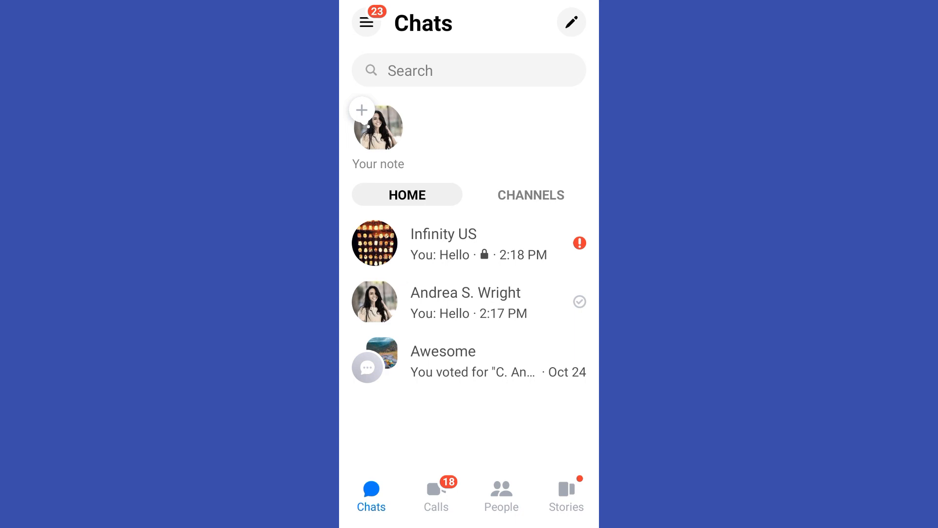
- Open the Me settings page from the Chats menu icon
left_click(365, 22)
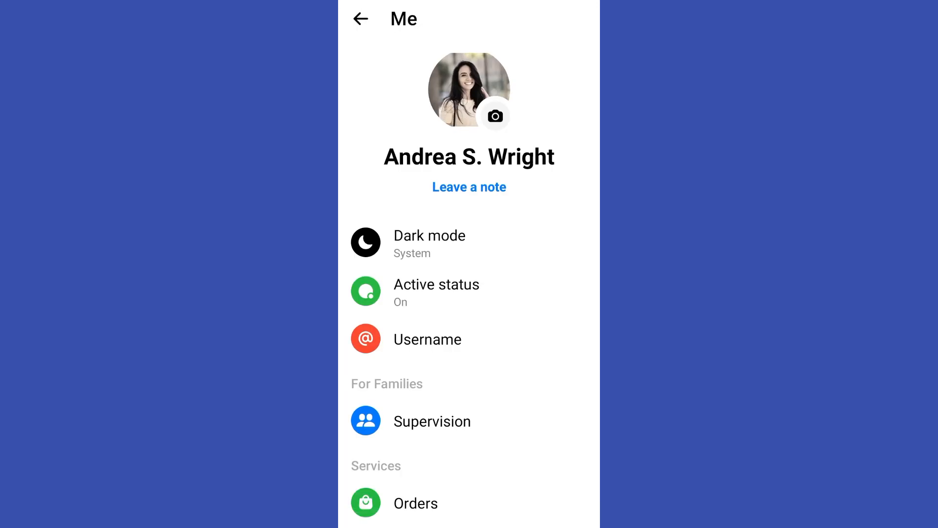
scroll("down", 3)
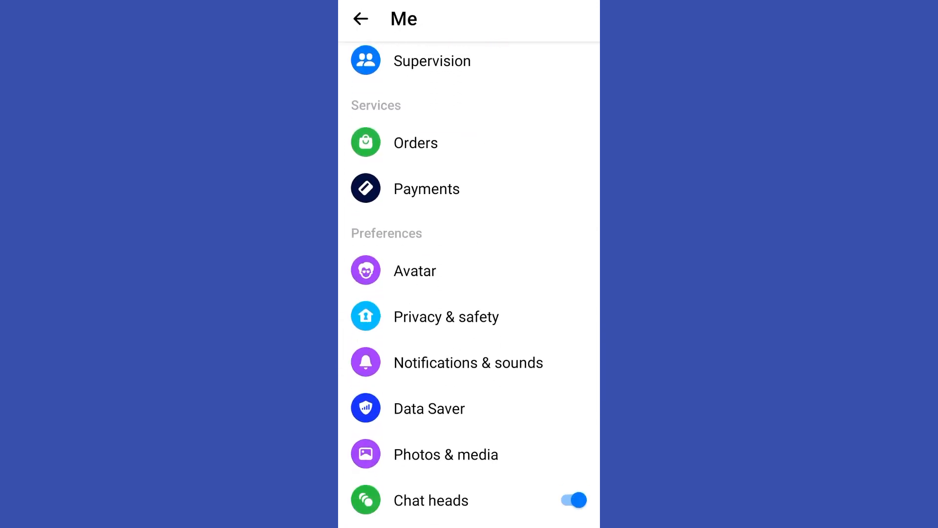
scroll("down", 3)
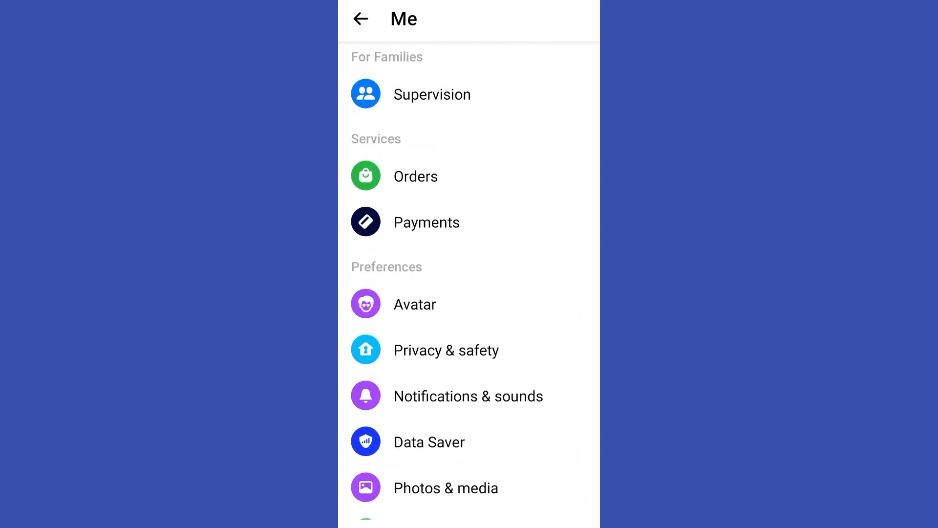
scroll("down", 3)
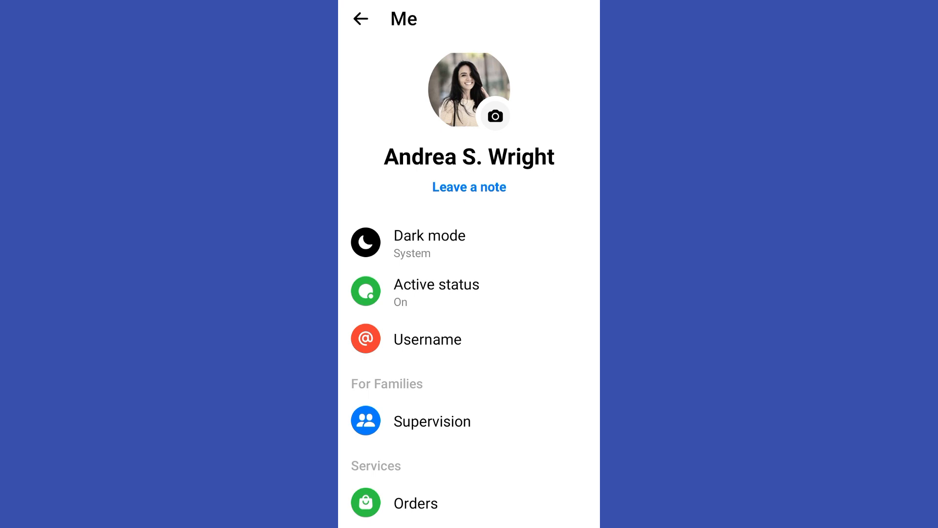
scroll("down", 3)
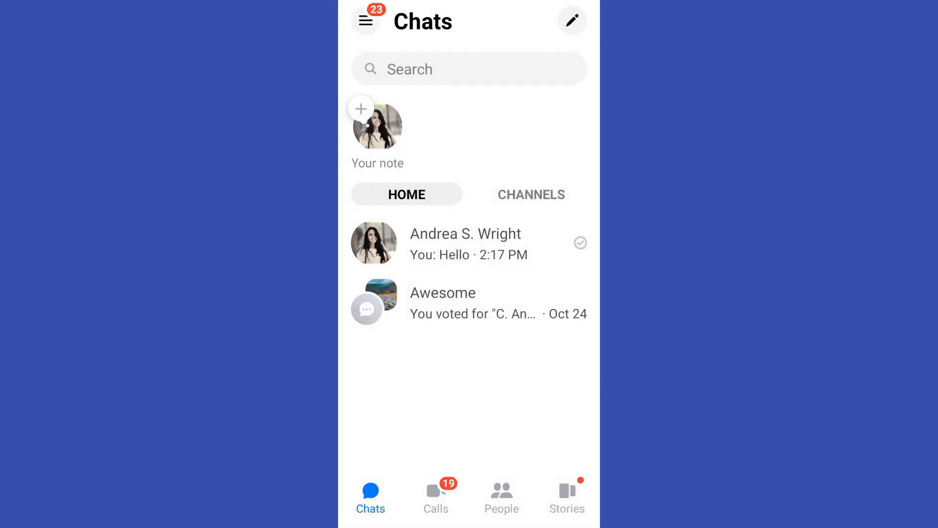
- Scroll through the Me menu, then return to the Chats list via the back arrow
left_click(365, 20)
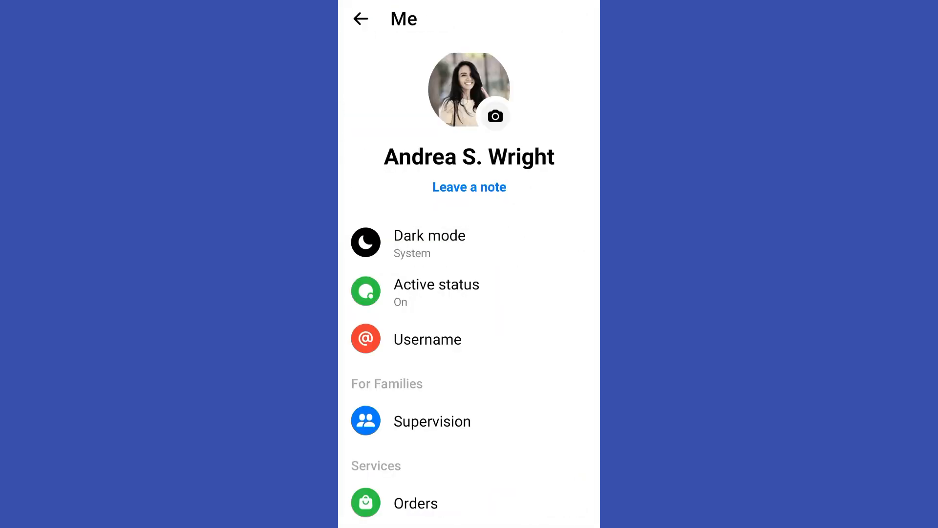
scroll("down", 3)
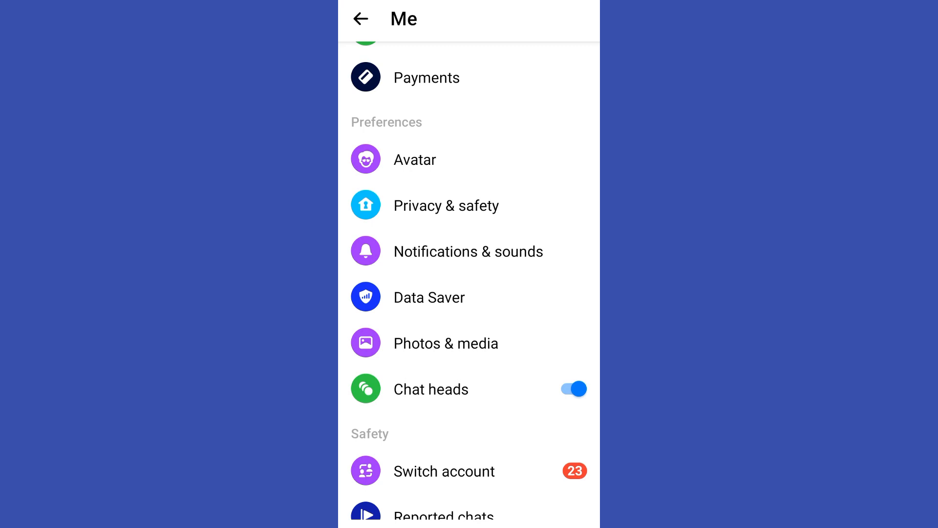
left_click(361, 18)
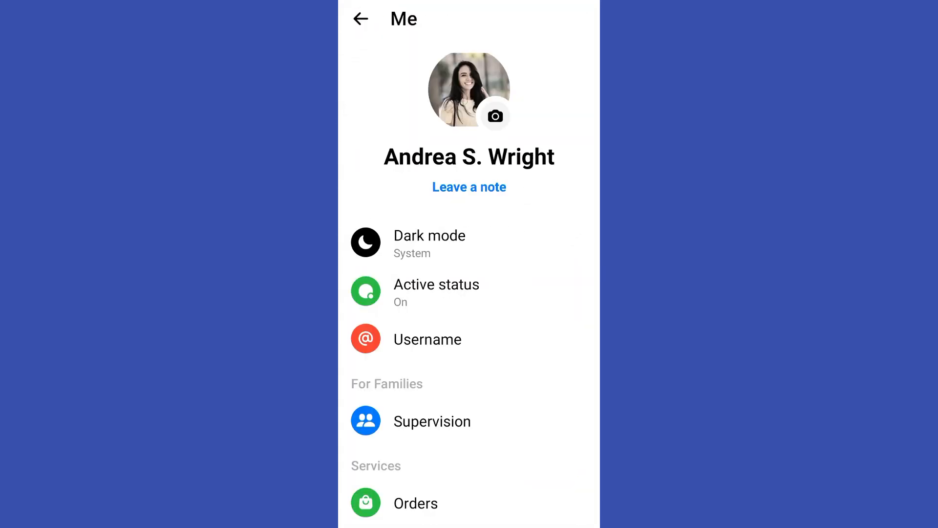
scroll("down", 3)
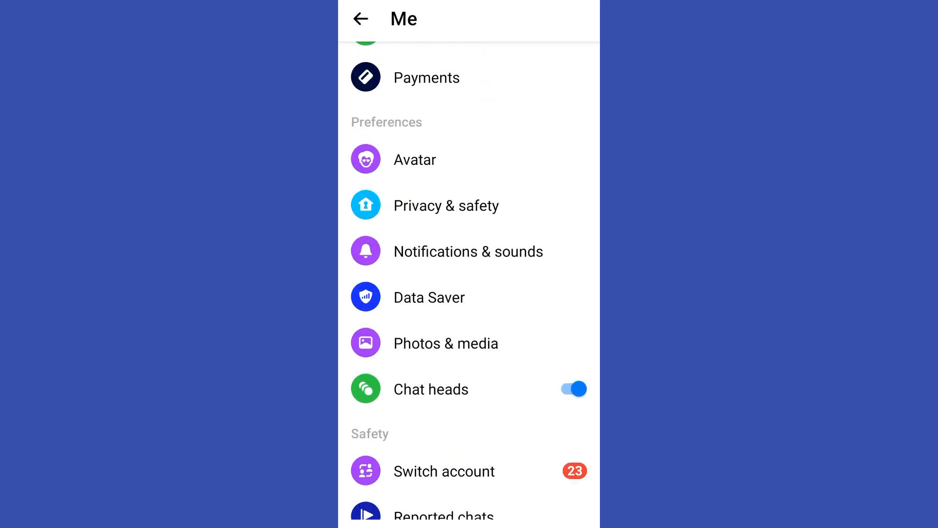
left_click(361, 19)
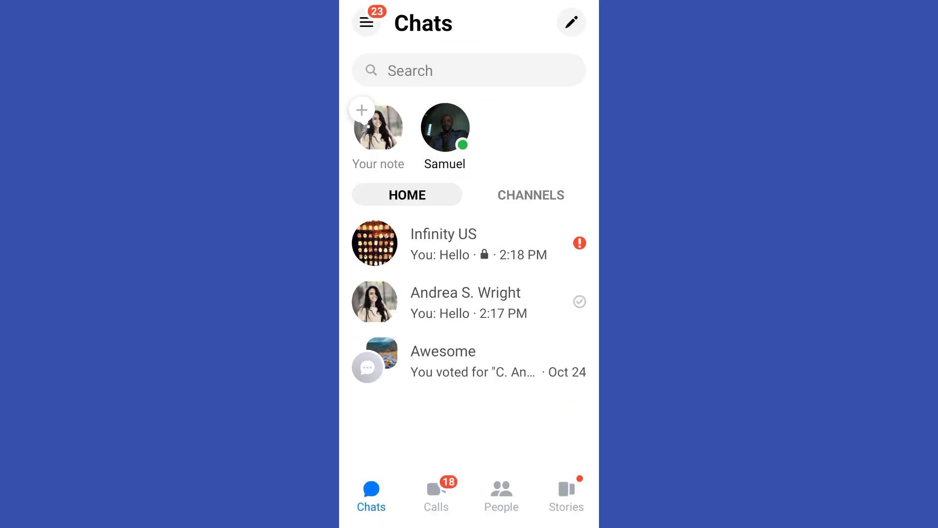
- Long-press the Infinity US conversation to show its options sheet
left_click(468, 242)
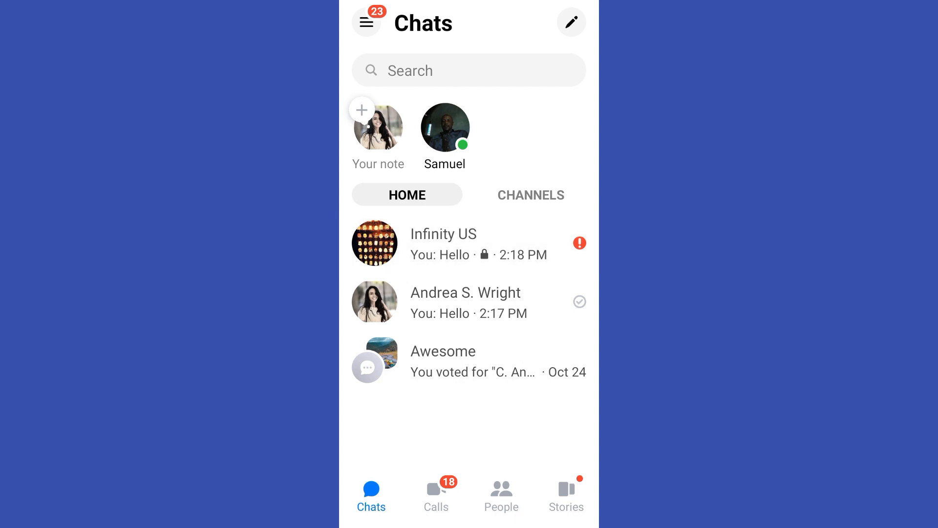
left_click(442, 243)
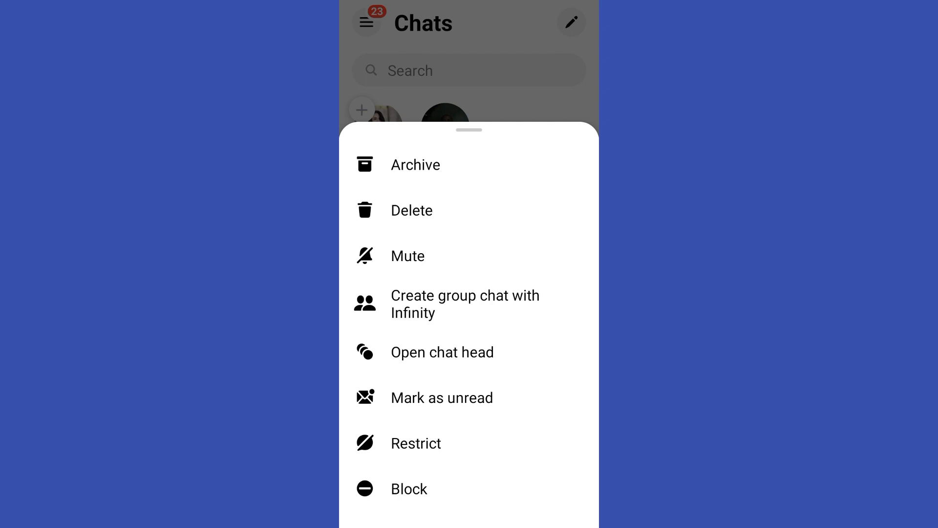
left_click(411, 210)
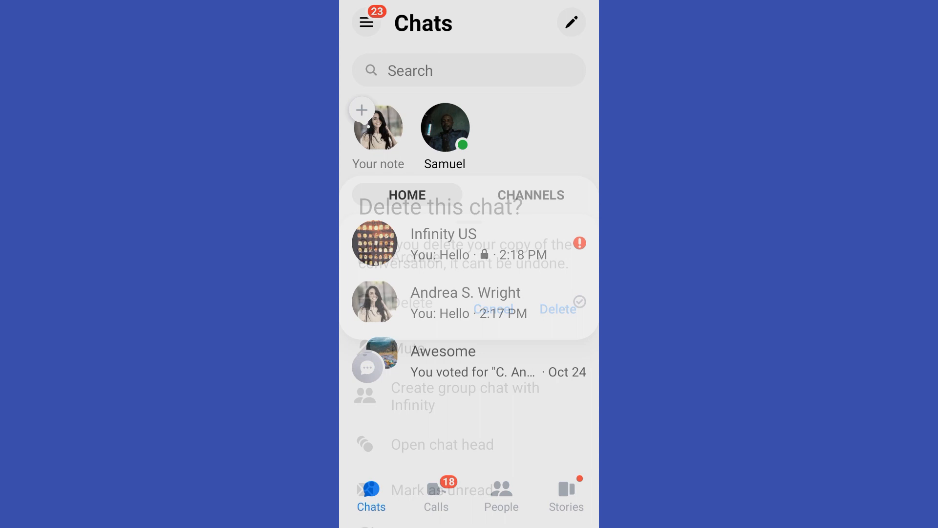
left_click(557, 308)
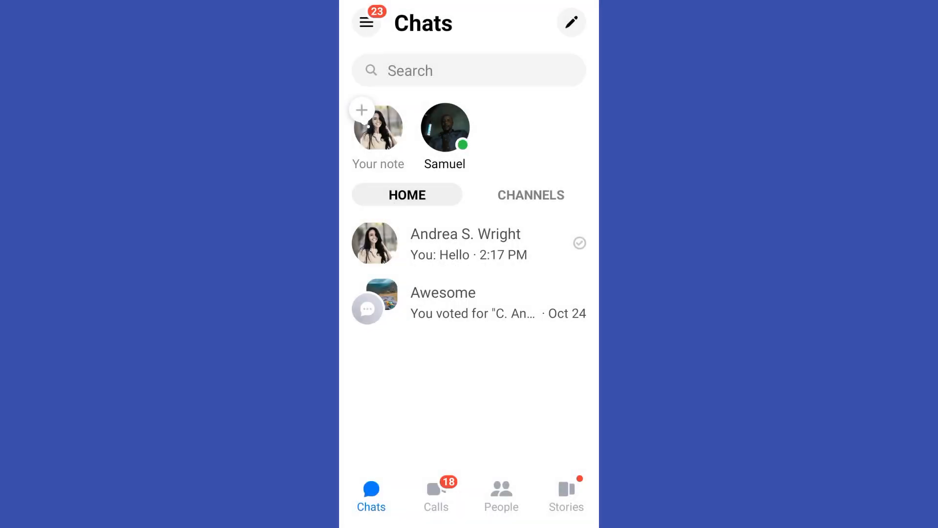